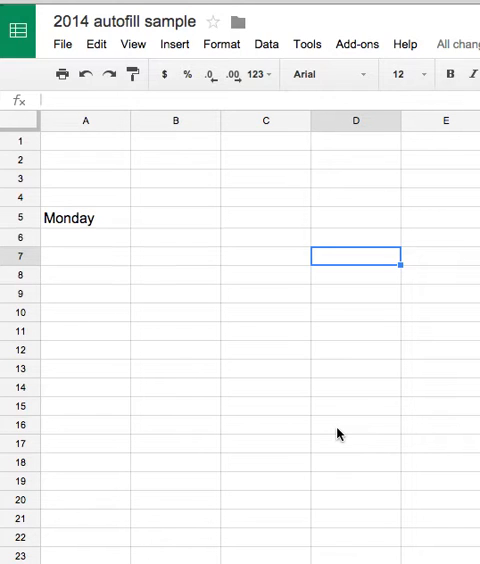
mouse_move(78, 212)
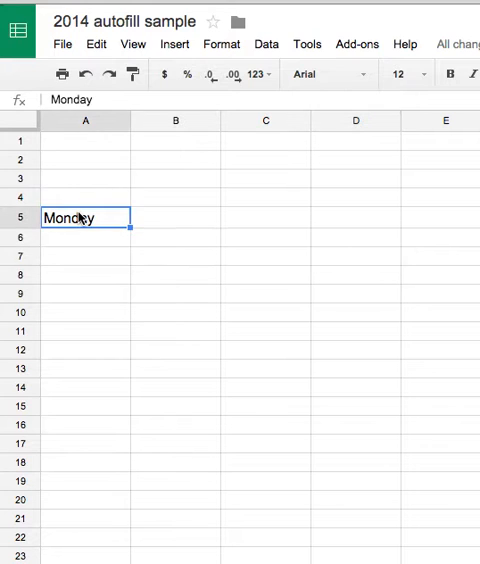
mouse_move(116, 284)
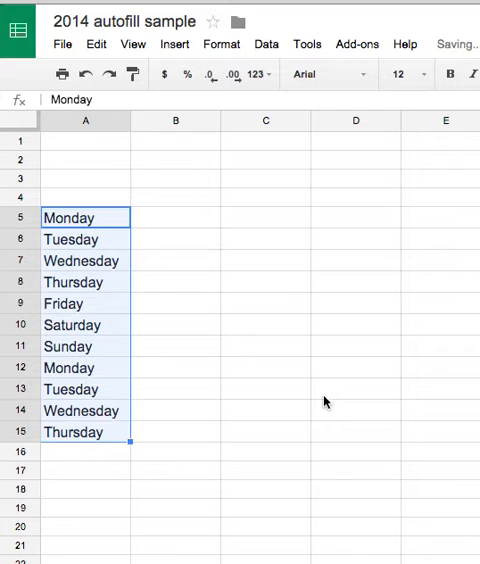
mouse_move(138, 244)
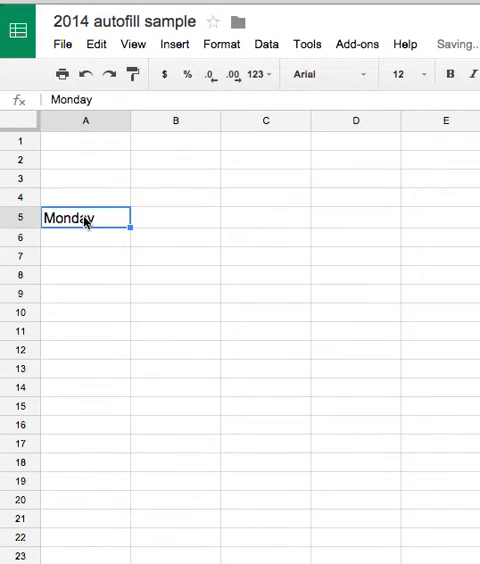
mouse_move(128, 236)
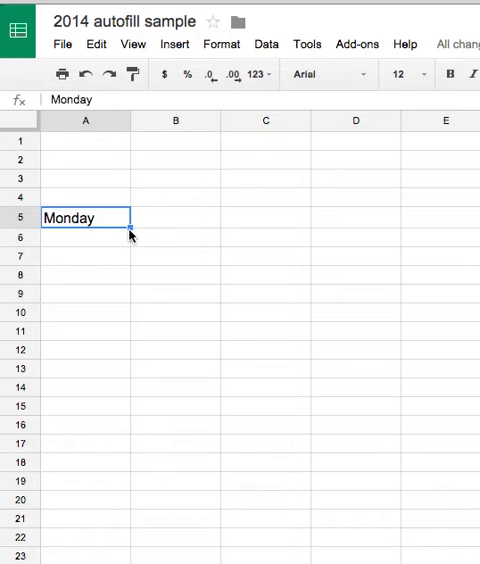
mouse_move(88, 154)
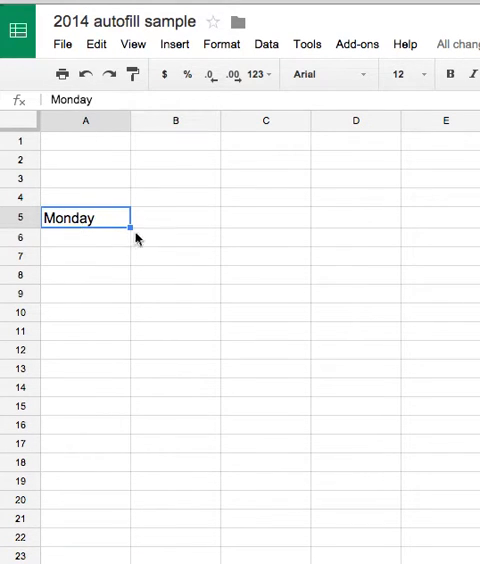
mouse_move(128, 228)
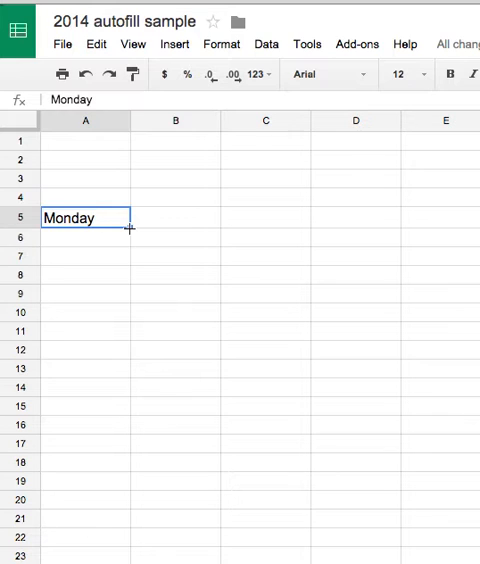
Extend Monday in A5 down column A into a repeating weekday series.
left_click_drag(128, 228, 132, 304)
type("J")
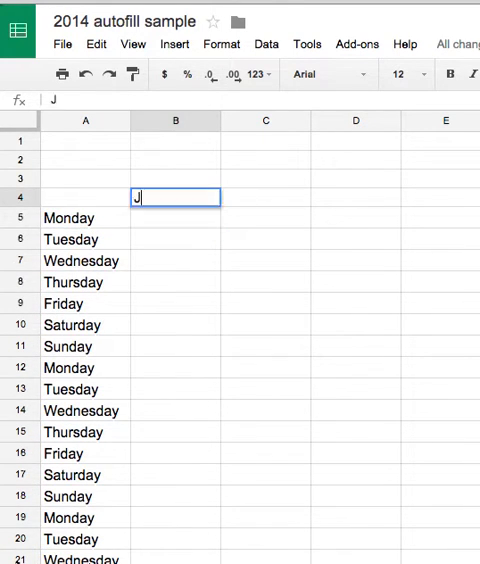
Enter January in B4 and autofill through April across row 4, then select B6.
type("anuary")
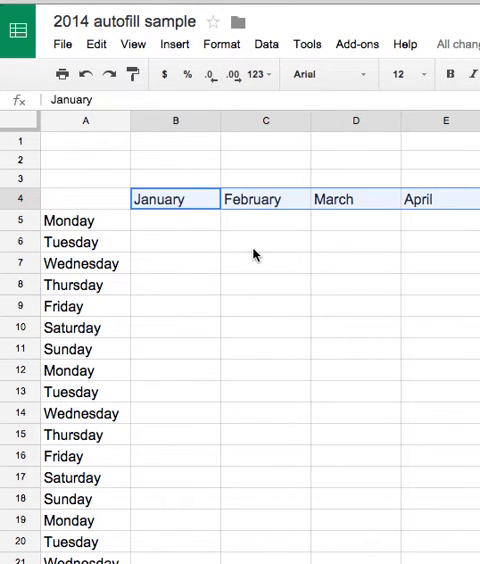
left_click(176, 240)
type("1")
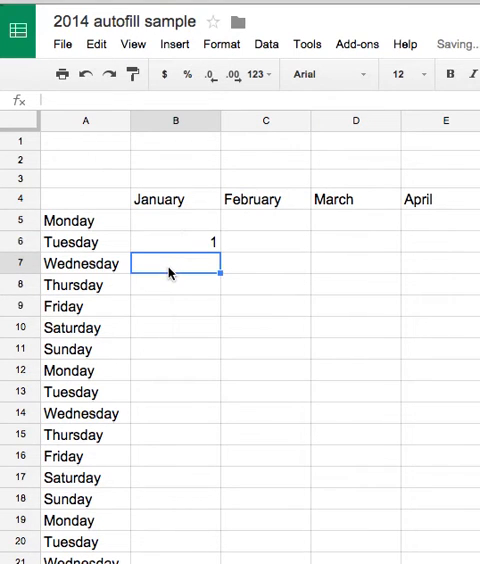
Fill B6:B17 with 1–12 and C6:C17 with even numbers 2–24.
left_click(176, 242)
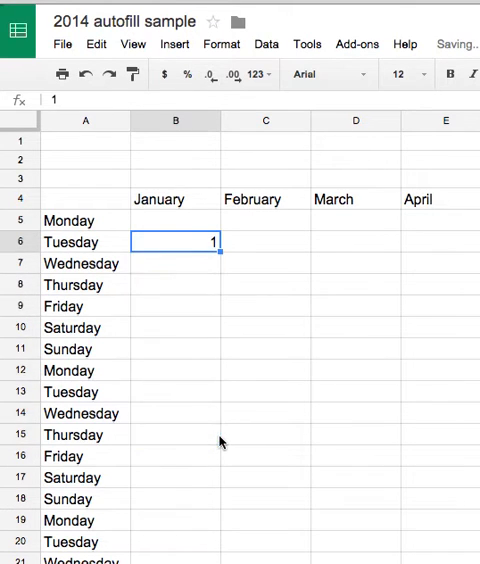
right_click(164, 268)
type("2")
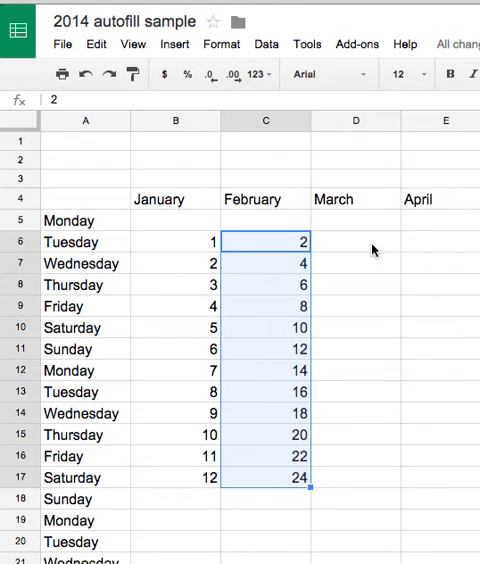
mouse_move(210, 262)
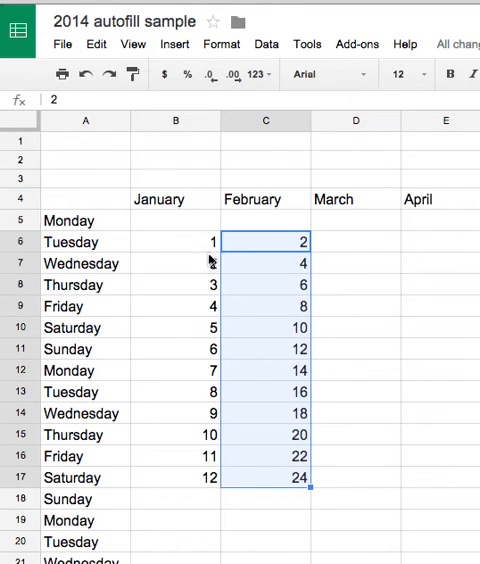
Enter Ford in D6 and Honda in D7, then autofill the alternating list to D17.
left_click(356, 240)
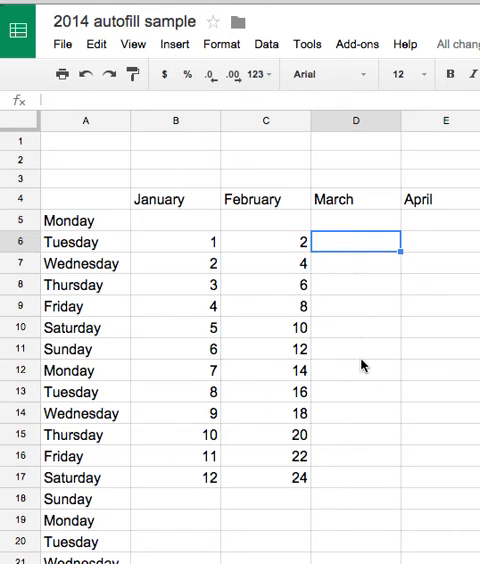
type("Ford")
left_click(356, 262)
type("Hon")
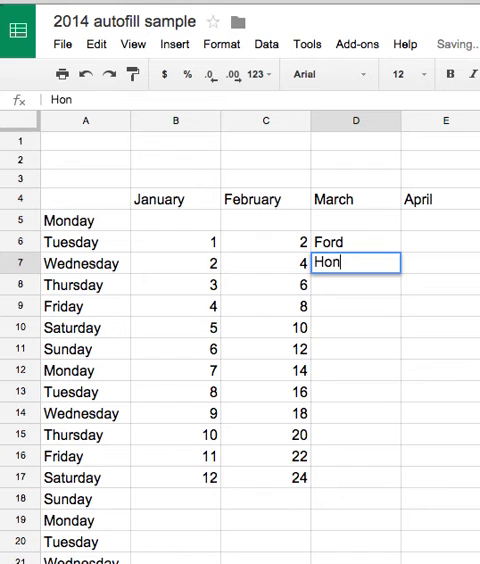
type("da")
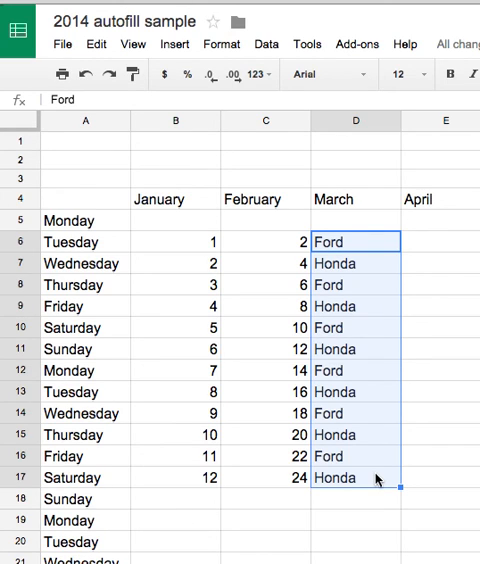
mouse_move(228, 256)
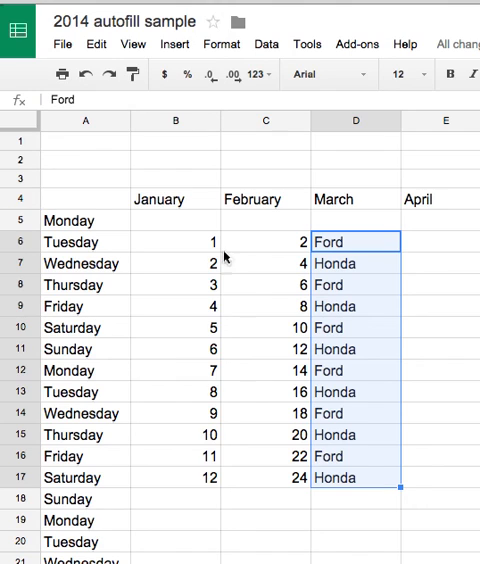